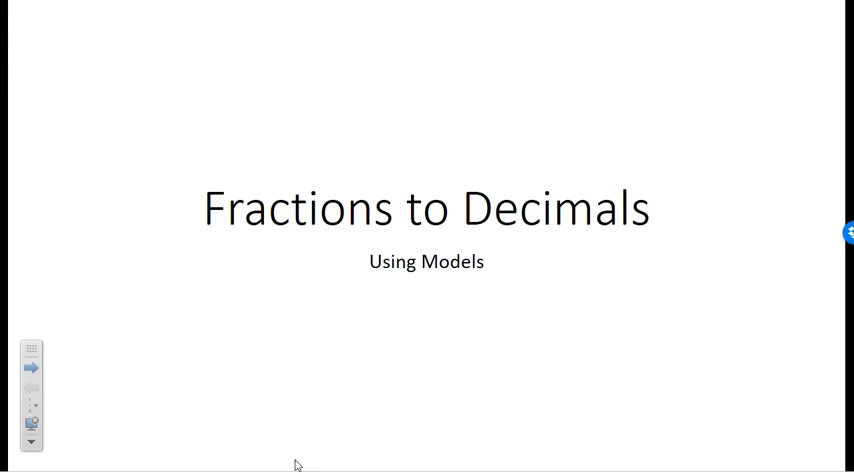
{"action": "mouse_move", "coordinate": [796, 438]}
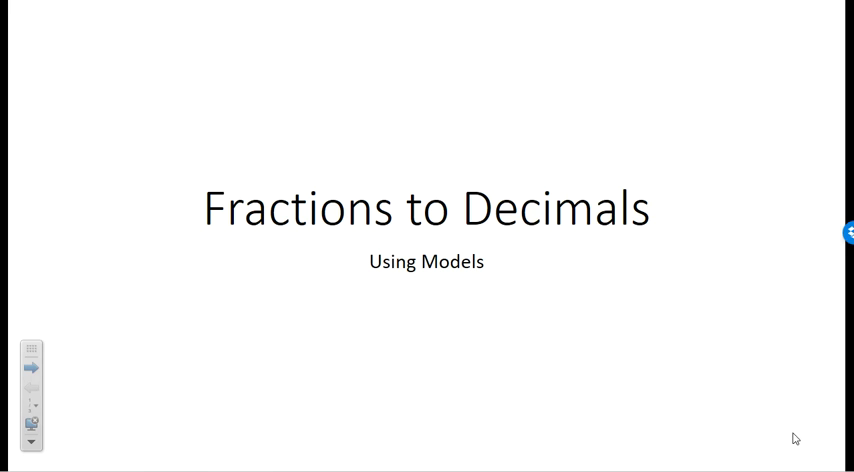
Step: Advance the slideshow from the title slide to the empty 10-by-10 grid slide
{"action": "left_click", "coordinate": [33, 367]}
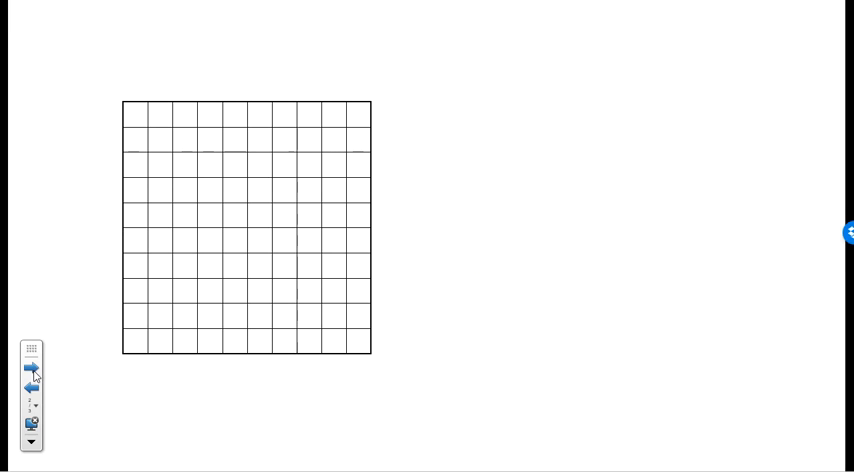
{"action": "mouse_move", "coordinate": [248, 367]}
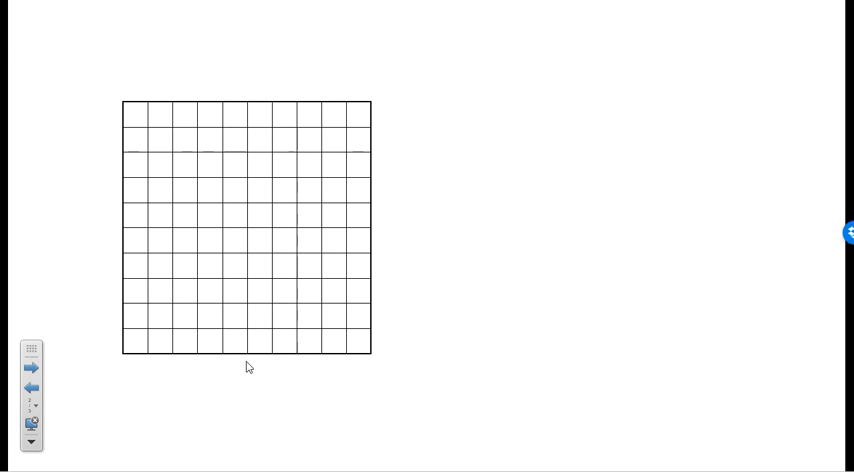
{"action": "mouse_move", "coordinate": [339, 362]}
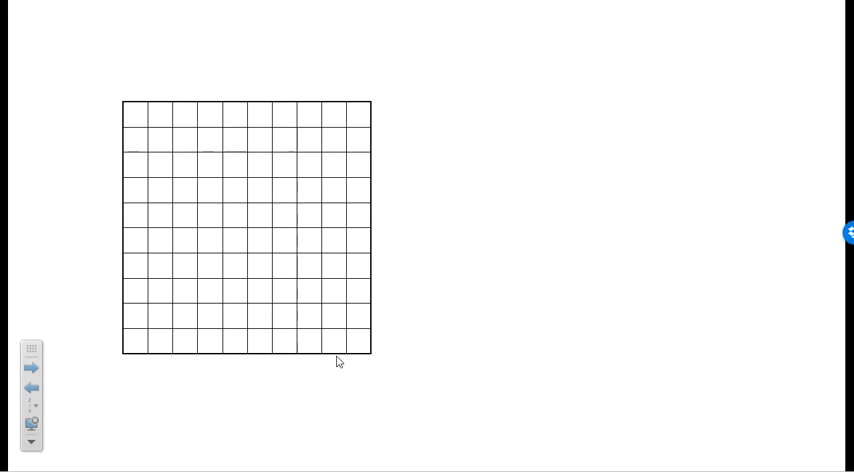
{"action": "mouse_move", "coordinate": [358, 125]}
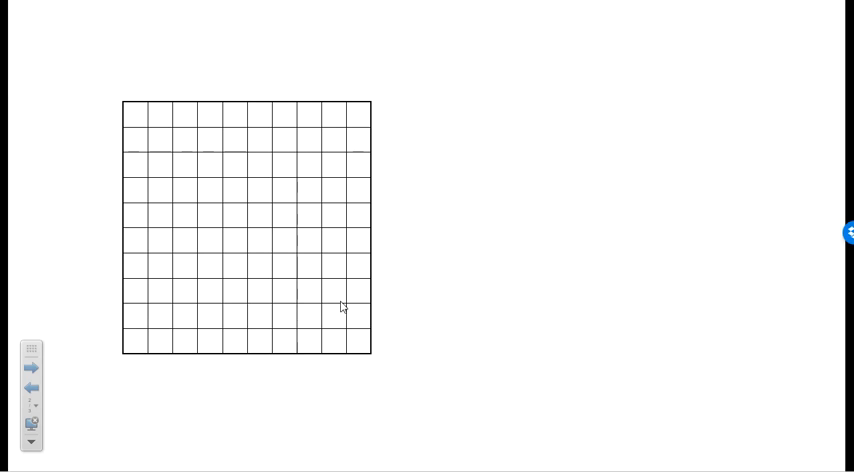
{"action": "mouse_move", "coordinate": [494, 253]}
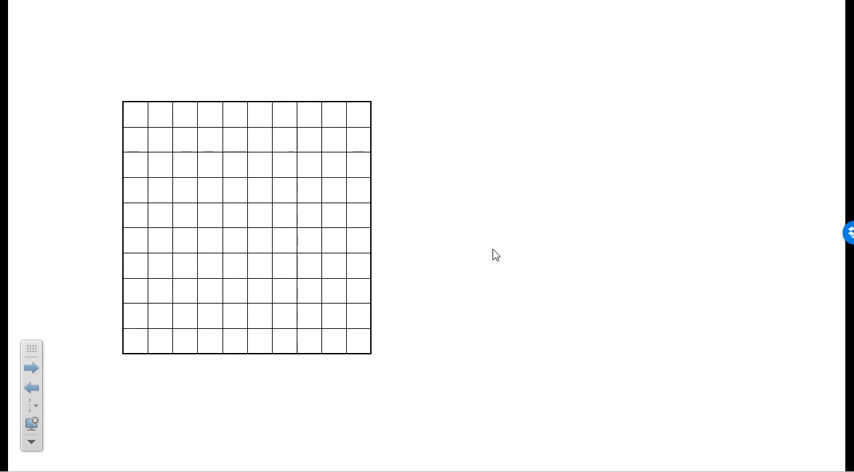
{"action": "mouse_move", "coordinate": [343, 339]}
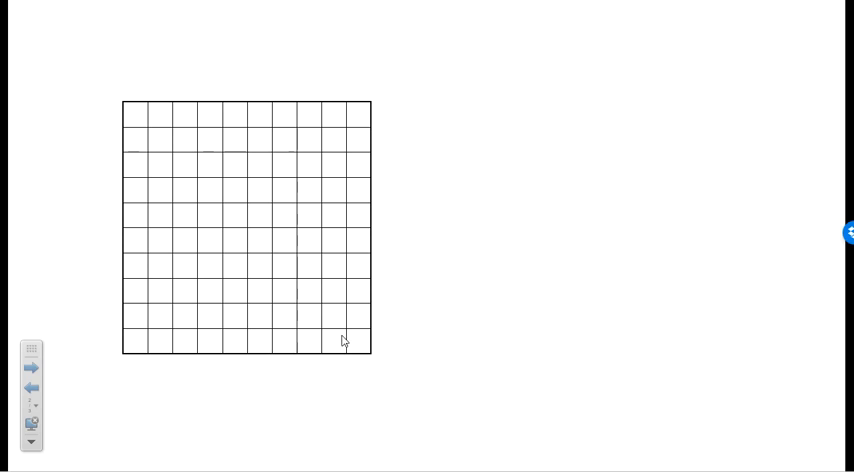
{"action": "mouse_move", "coordinate": [447, 358]}
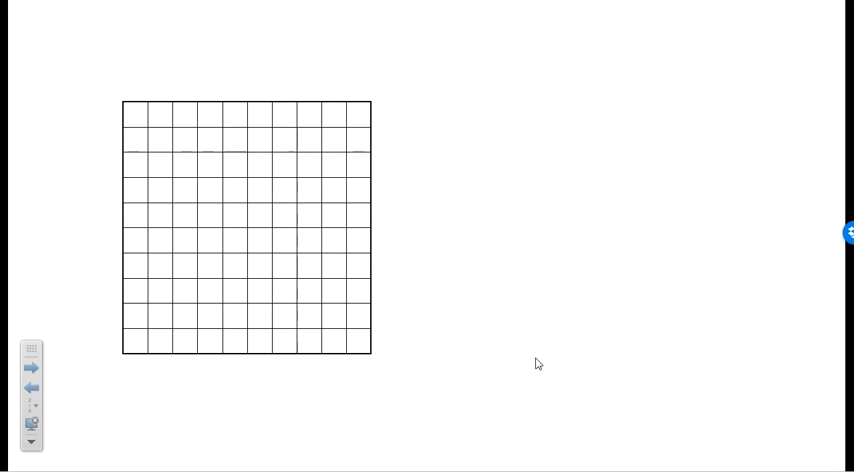
{"action": "mouse_move", "coordinate": [525, 369]}
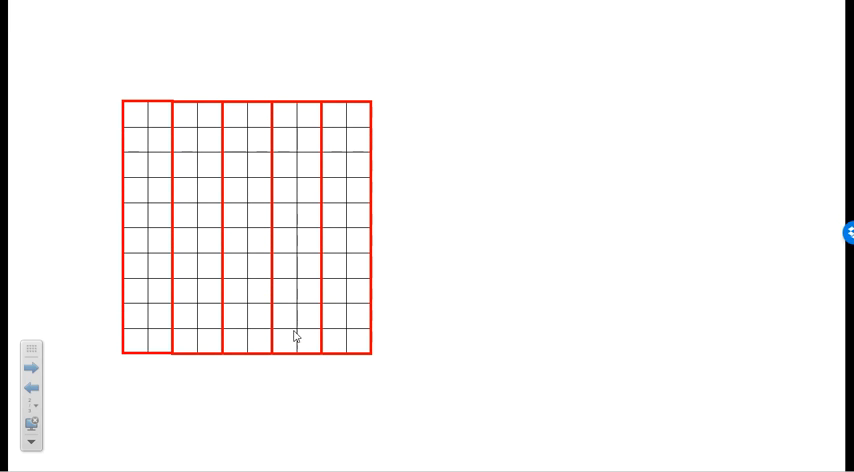
{"action": "mouse_move", "coordinate": [335, 344]}
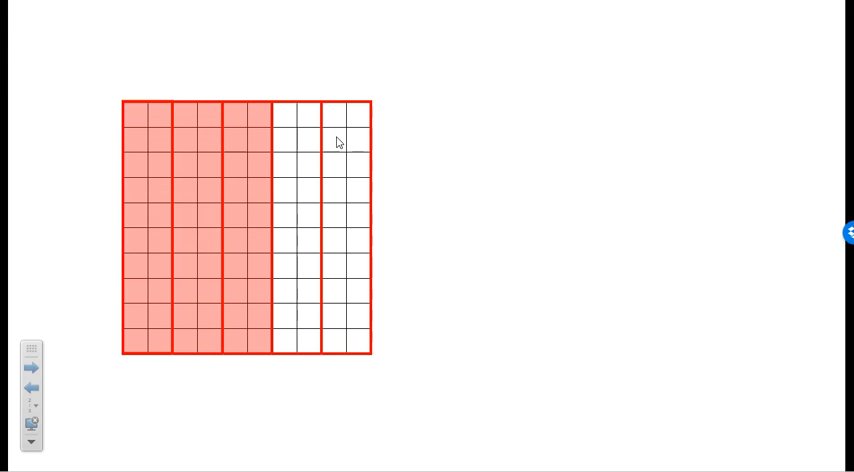
{"action": "mouse_move", "coordinate": [221, 247]}
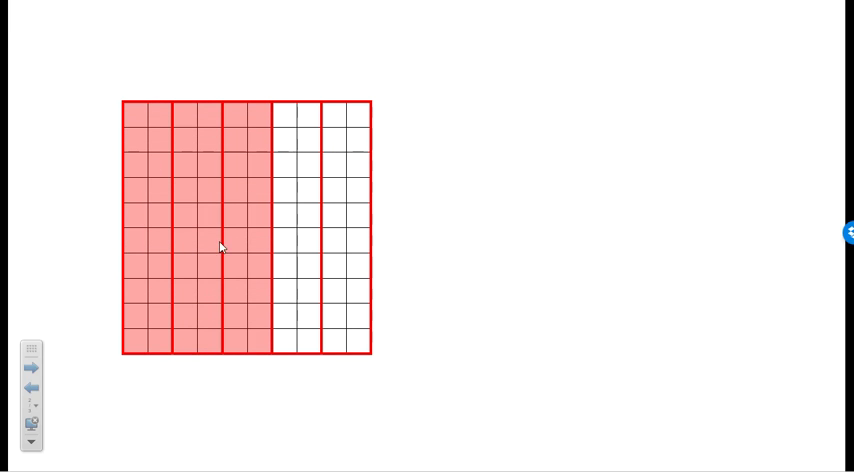
{"action": "mouse_move", "coordinate": [192, 127]}
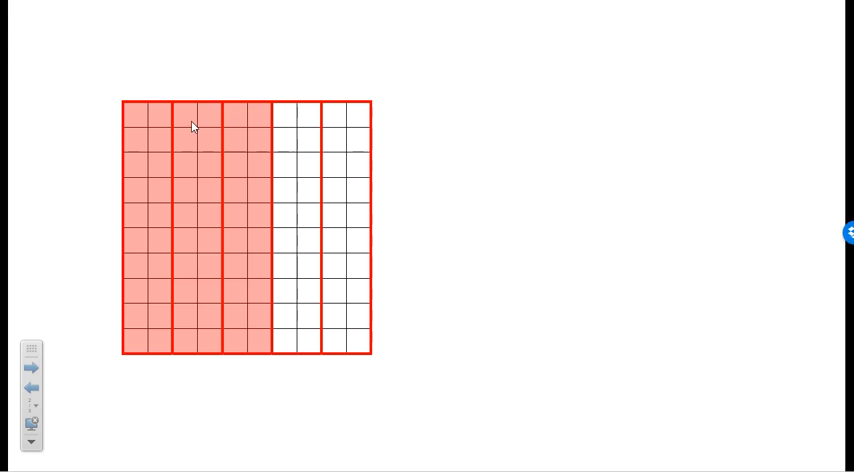
{"action": "mouse_move", "coordinate": [304, 263]}
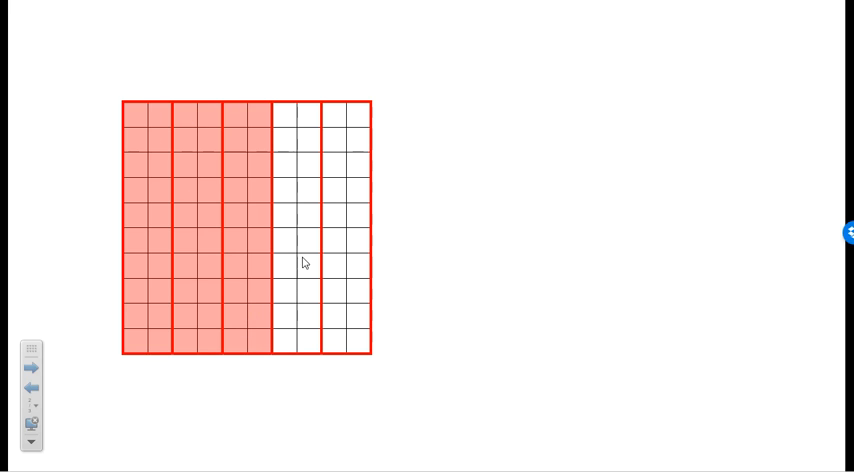
{"action": "mouse_move", "coordinate": [320, 138]}
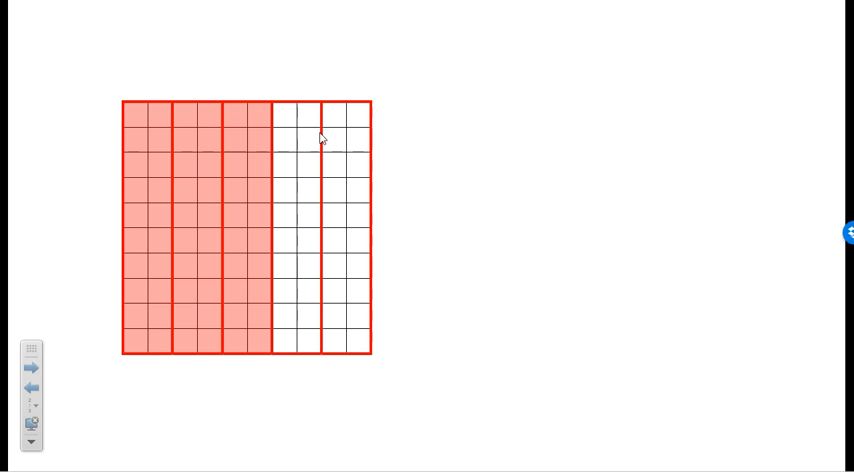
{"action": "mouse_move", "coordinate": [477, 404]}
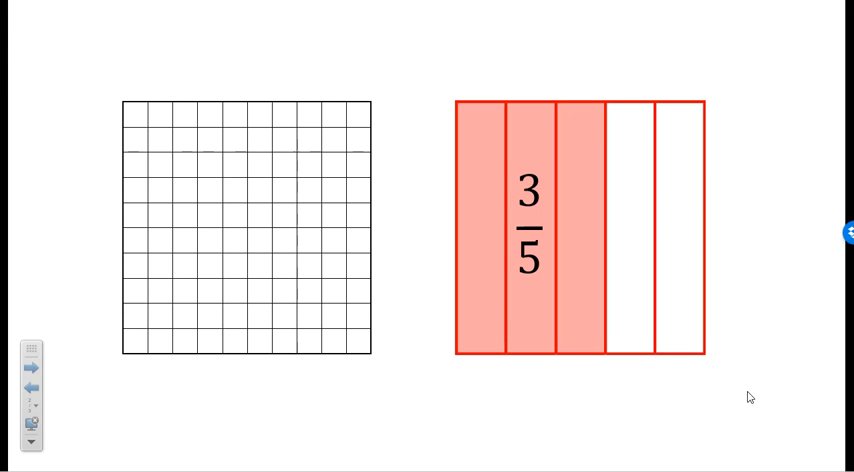
{"action": "mouse_move", "coordinate": [714, 404]}
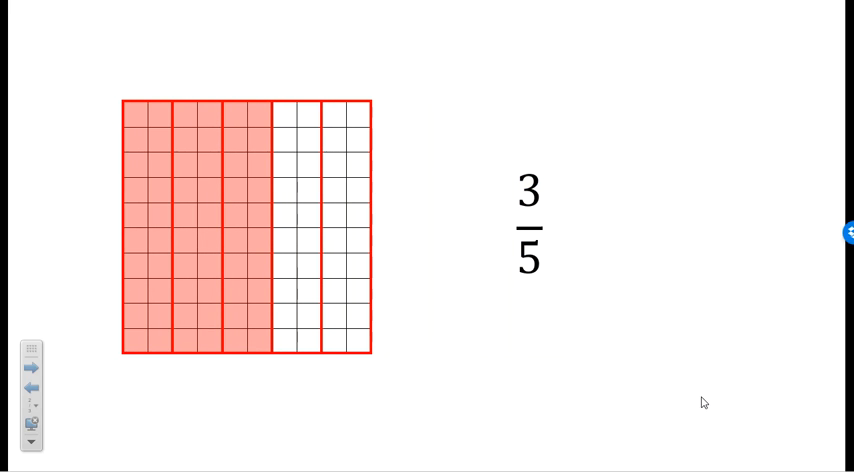
{"action": "mouse_move", "coordinate": [308, 224]}
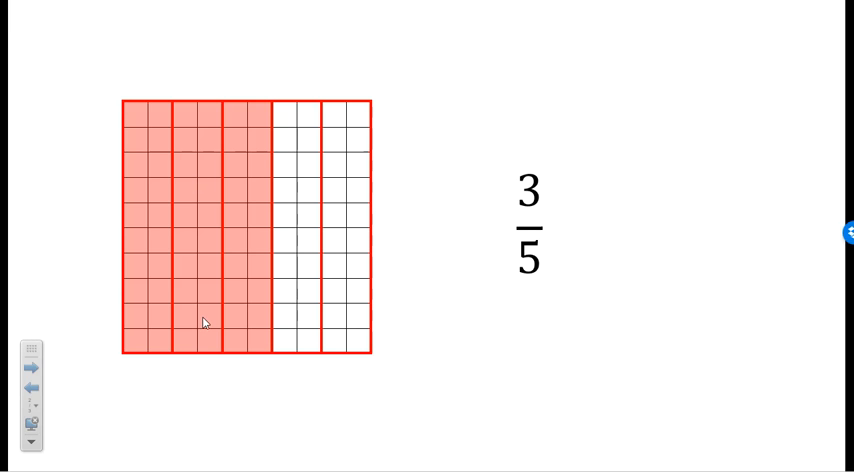
{"action": "mouse_move", "coordinate": [139, 109]}
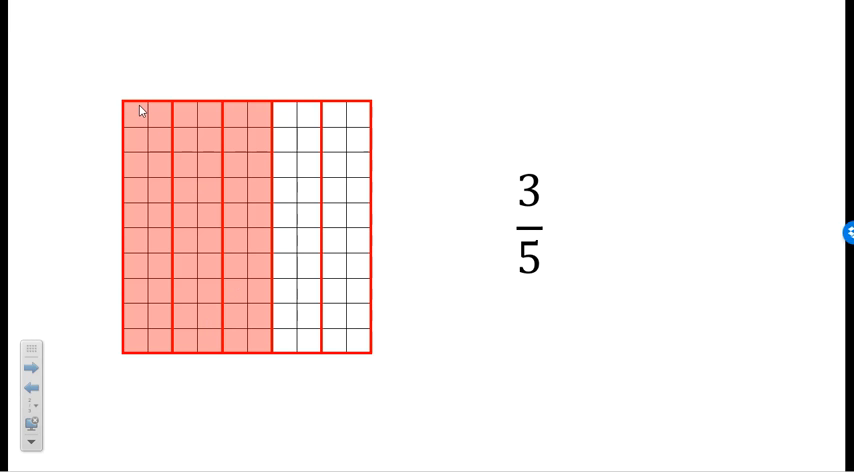
{"action": "mouse_move", "coordinate": [141, 340]}
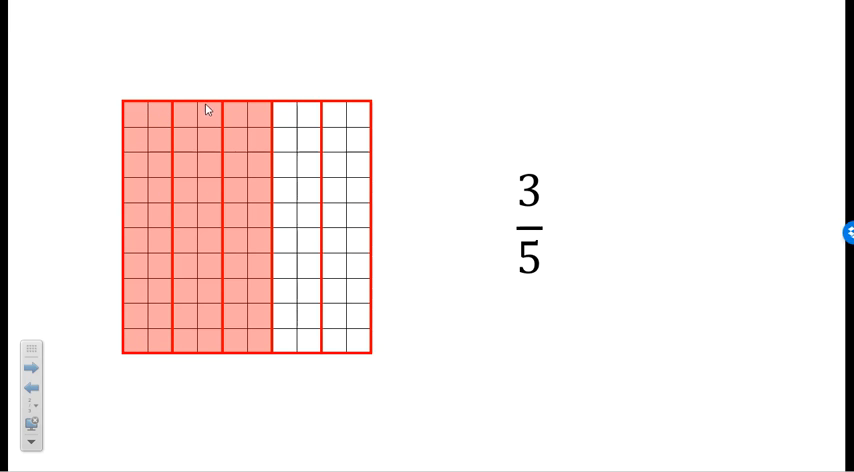
{"action": "mouse_move", "coordinate": [214, 344]}
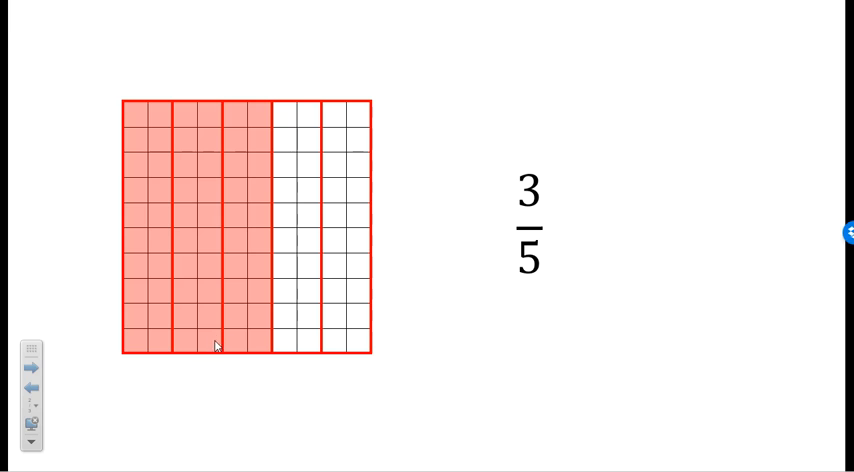
{"action": "mouse_move", "coordinate": [300, 162]}
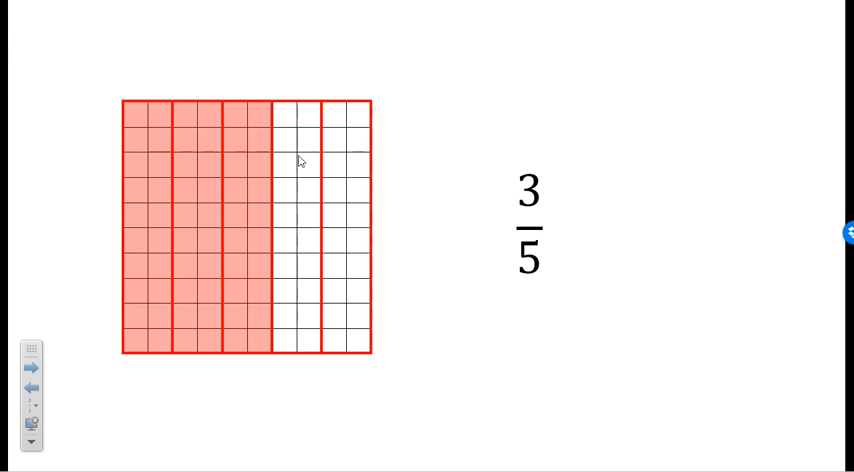
{"action": "mouse_move", "coordinate": [233, 258]}
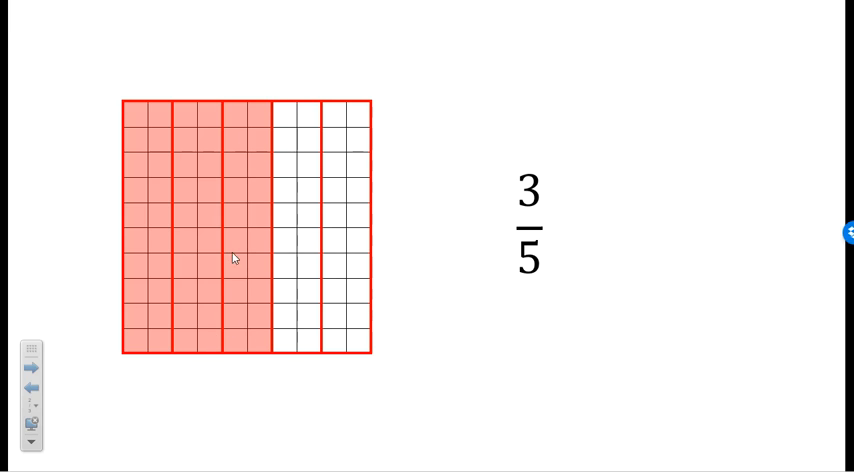
{"action": "mouse_move", "coordinate": [218, 311]}
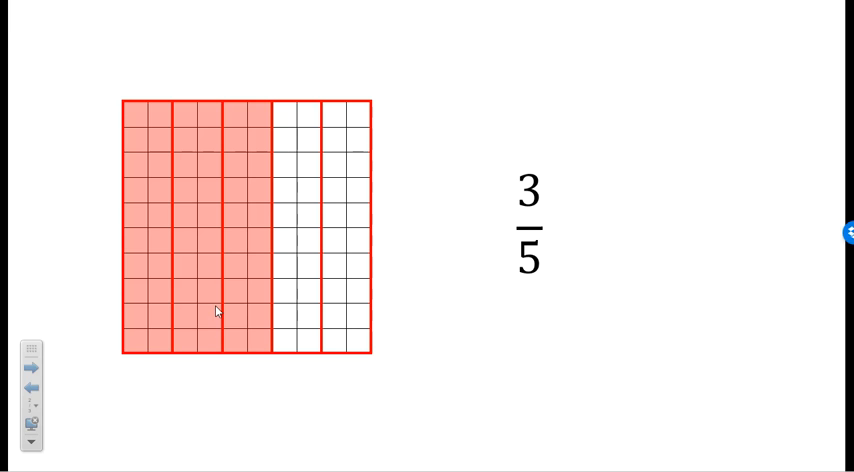
{"action": "mouse_move", "coordinate": [305, 307]}
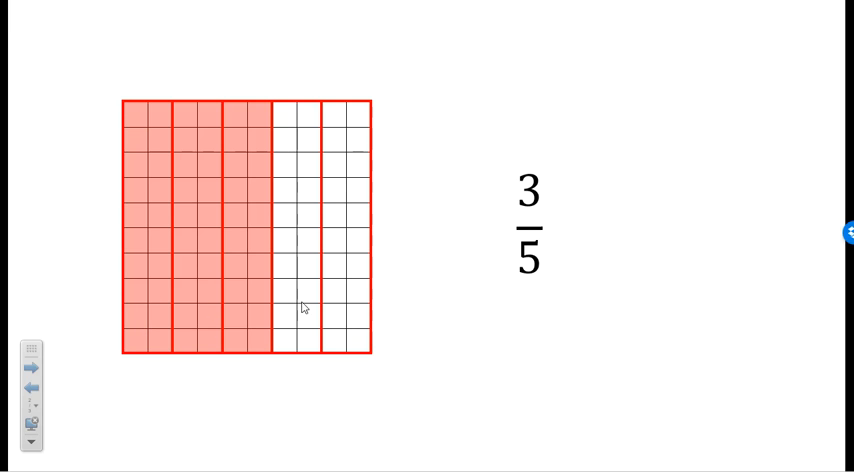
{"action": "mouse_move", "coordinate": [425, 389]}
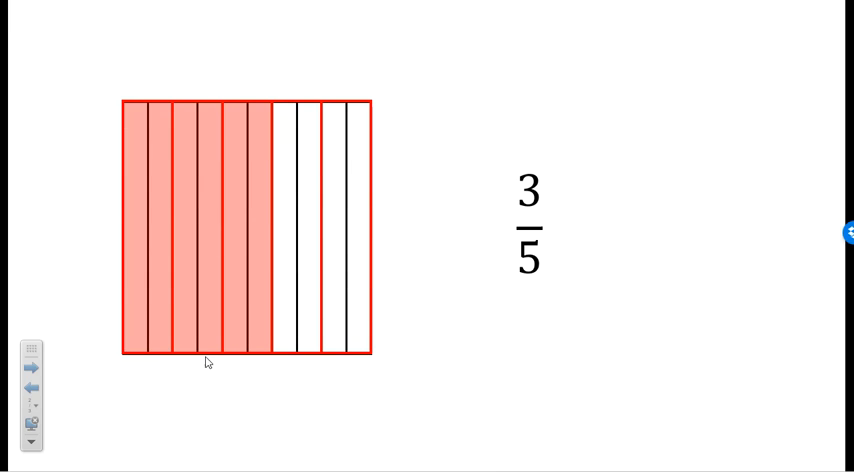
{"action": "mouse_move", "coordinate": [128, 294]}
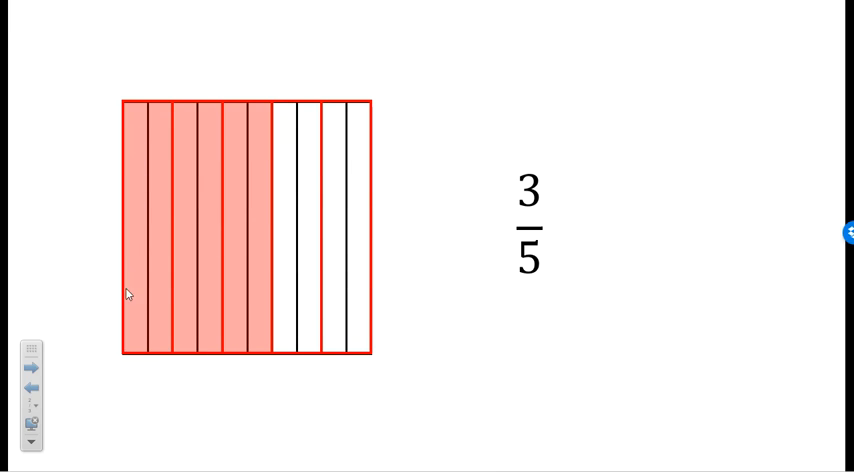
{"action": "mouse_move", "coordinate": [191, 325]}
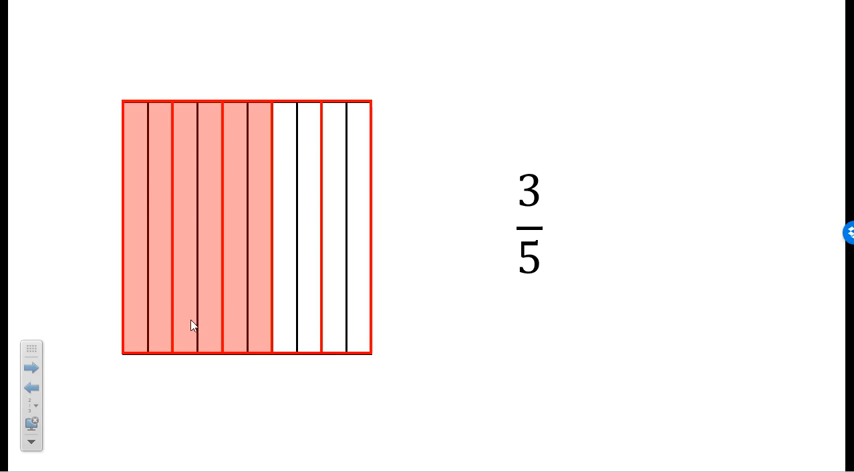
{"action": "mouse_move", "coordinate": [266, 121]}
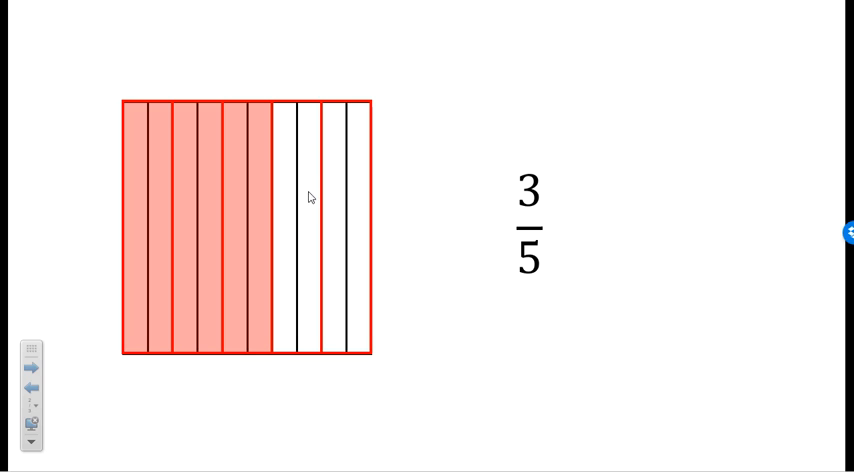
{"action": "mouse_move", "coordinate": [200, 303]}
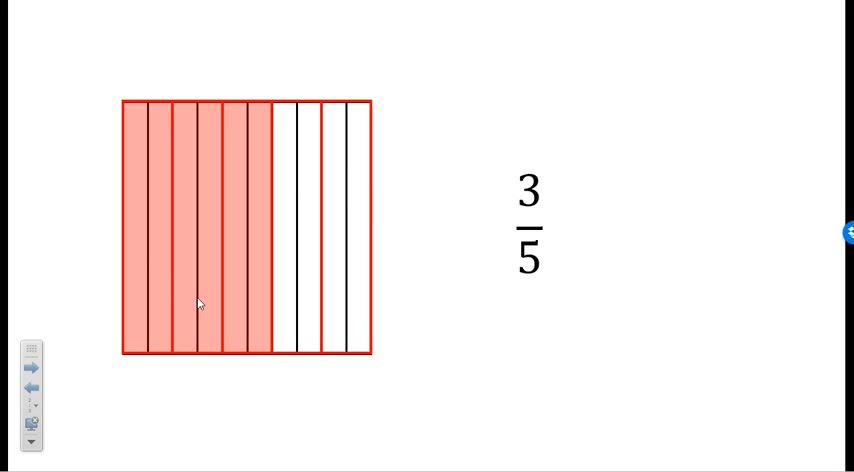
{"action": "mouse_move", "coordinate": [220, 253]}
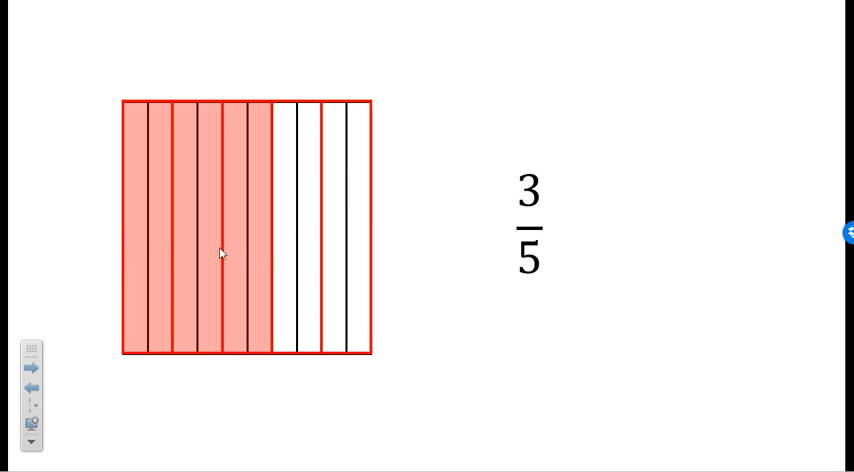
{"action": "mouse_move", "coordinate": [611, 383]}
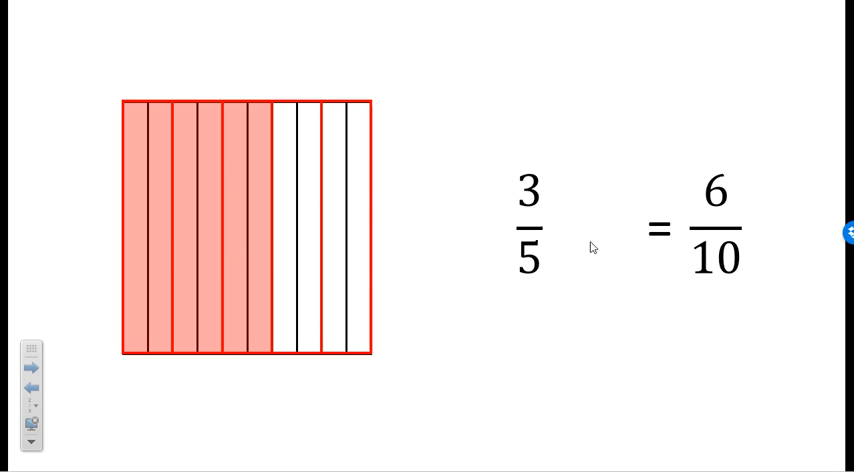
{"action": "mouse_move", "coordinate": [757, 298]}
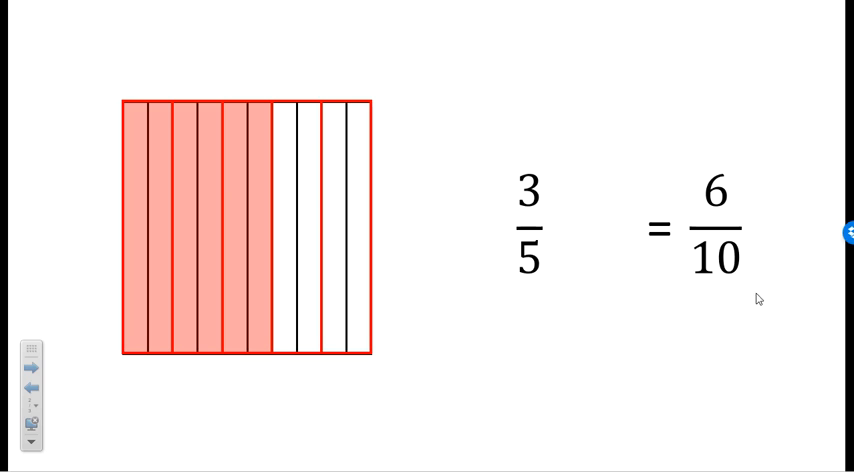
{"action": "mouse_move", "coordinate": [562, 402]}
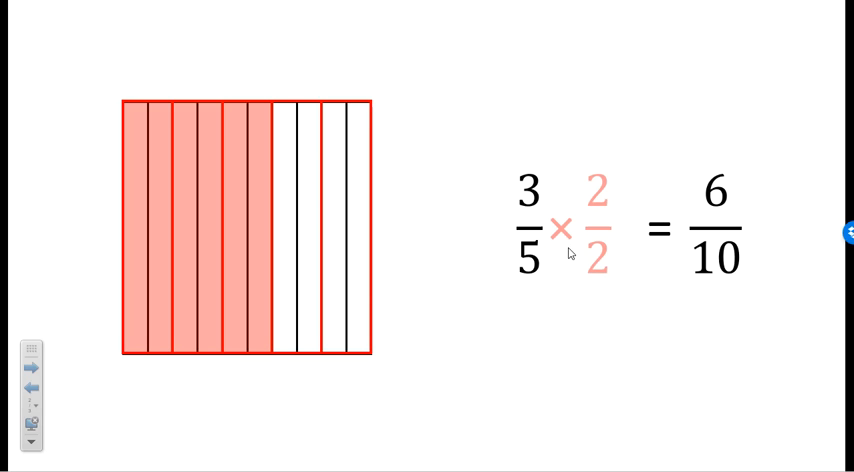
{"action": "mouse_move", "coordinate": [545, 225]}
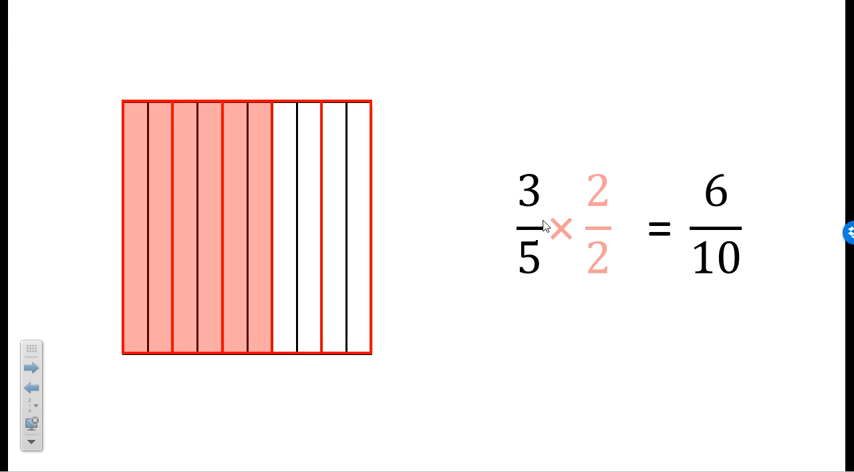
{"action": "mouse_move", "coordinate": [534, 200]}
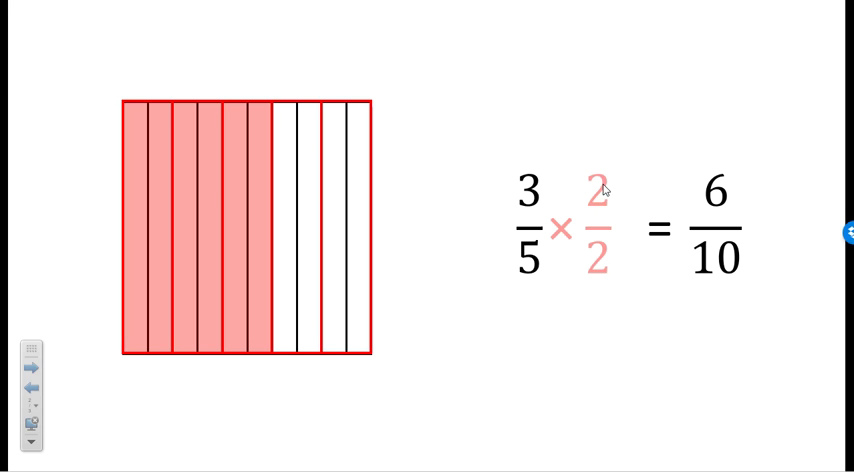
{"action": "mouse_move", "coordinate": [529, 201]}
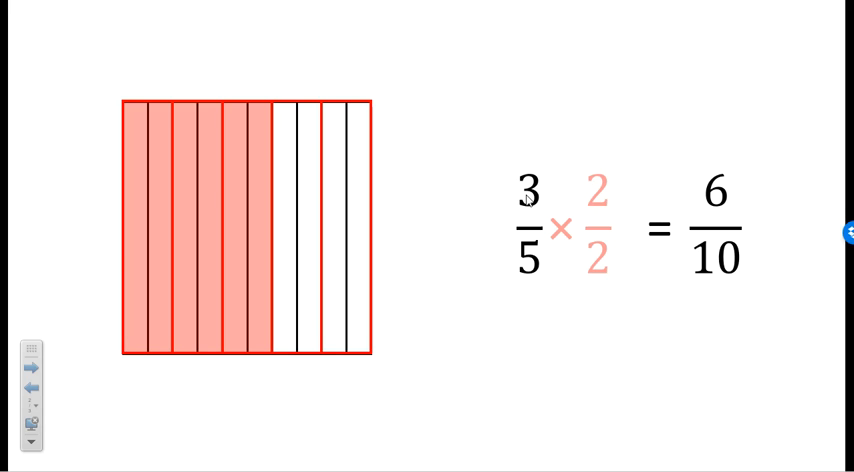
{"action": "mouse_move", "coordinate": [583, 233]}
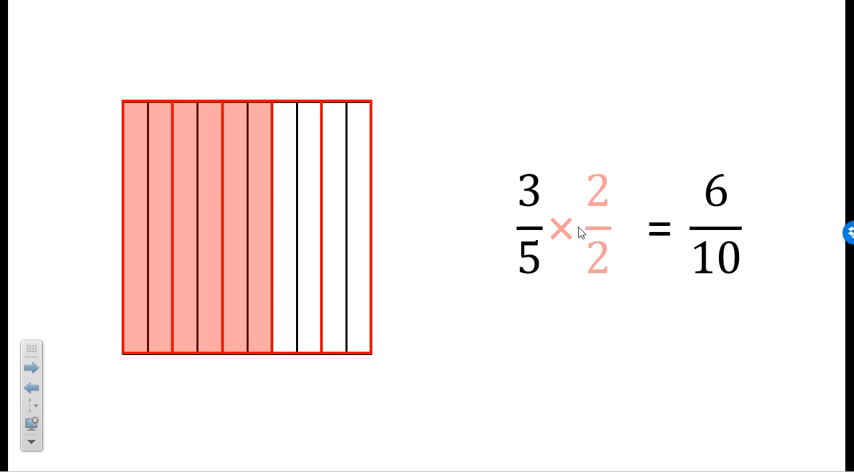
{"action": "mouse_move", "coordinate": [610, 350]}
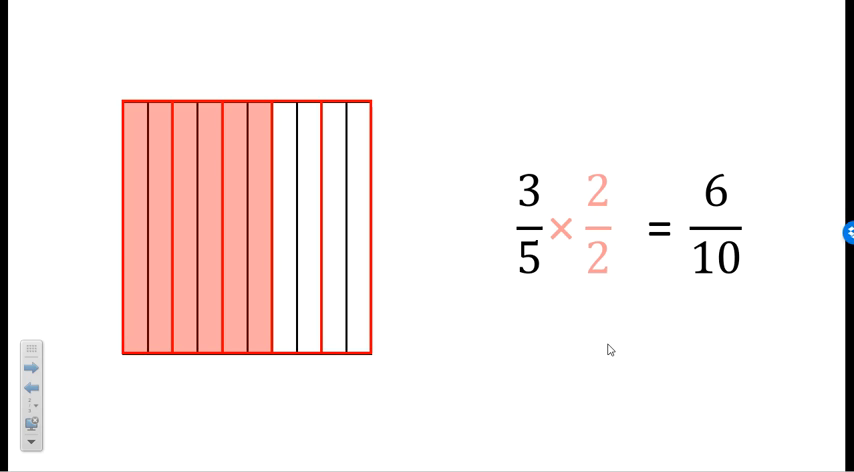
{"action": "mouse_move", "coordinate": [507, 327]}
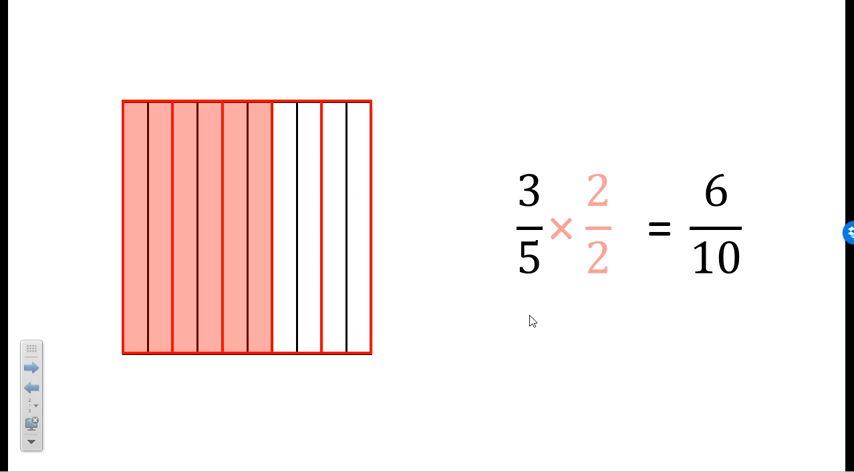
{"action": "mouse_move", "coordinate": [565, 327]}
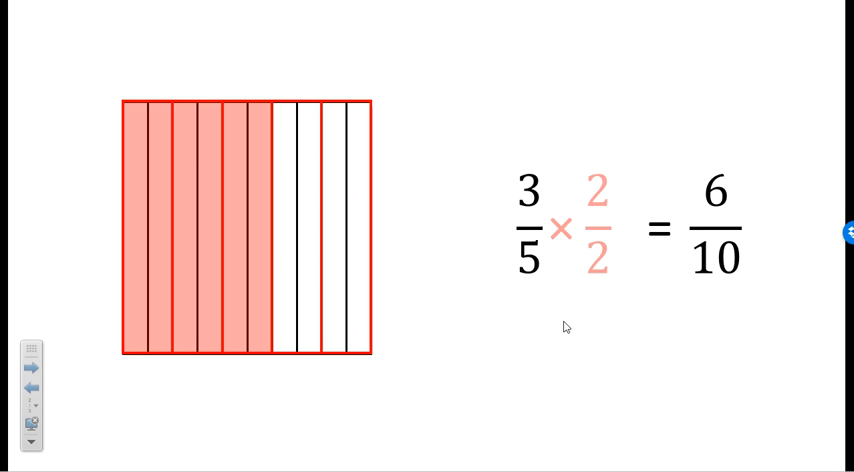